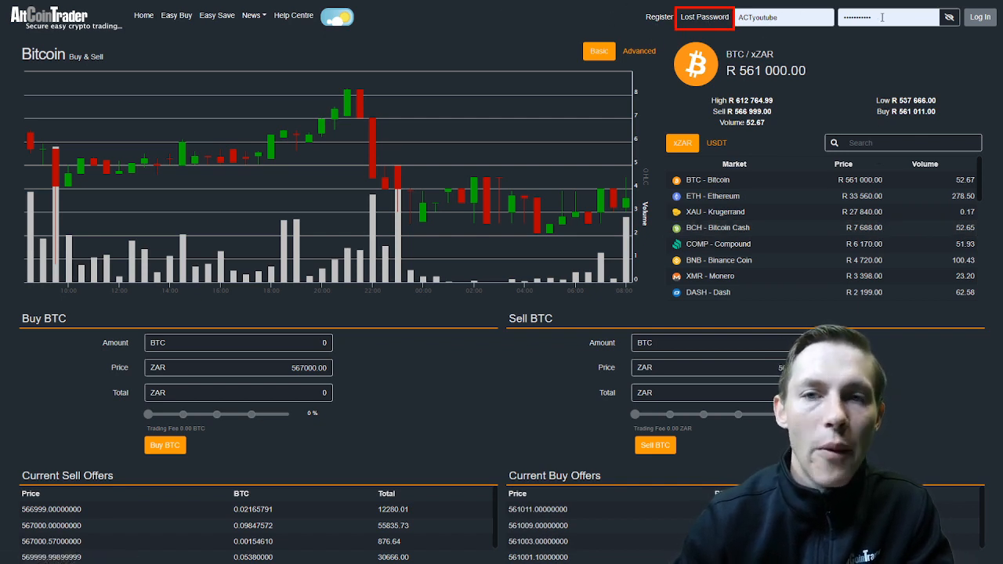
Step: Go to the Lost Password link beside the login fields at the top
left_click(978, 16)
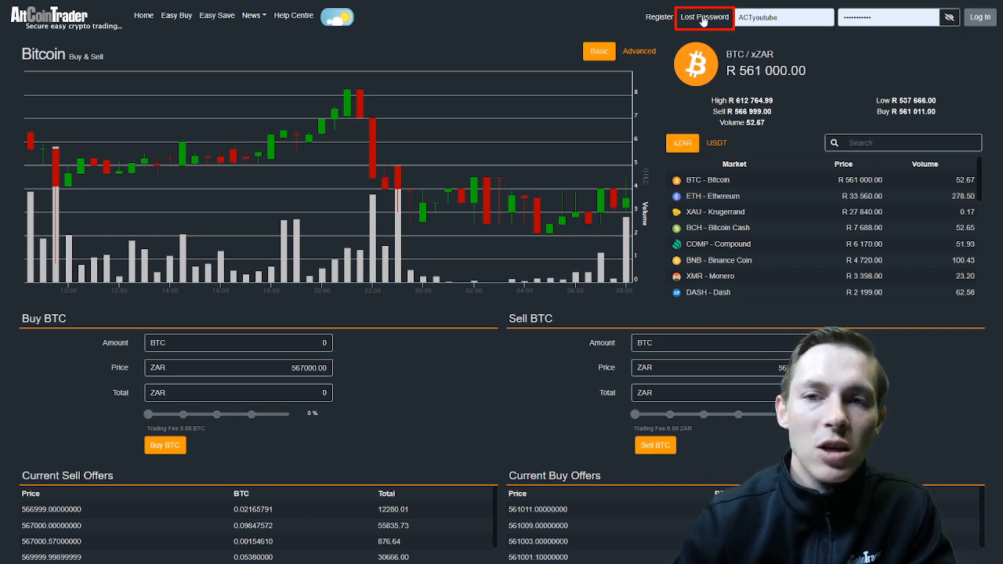
left_click(703, 17)
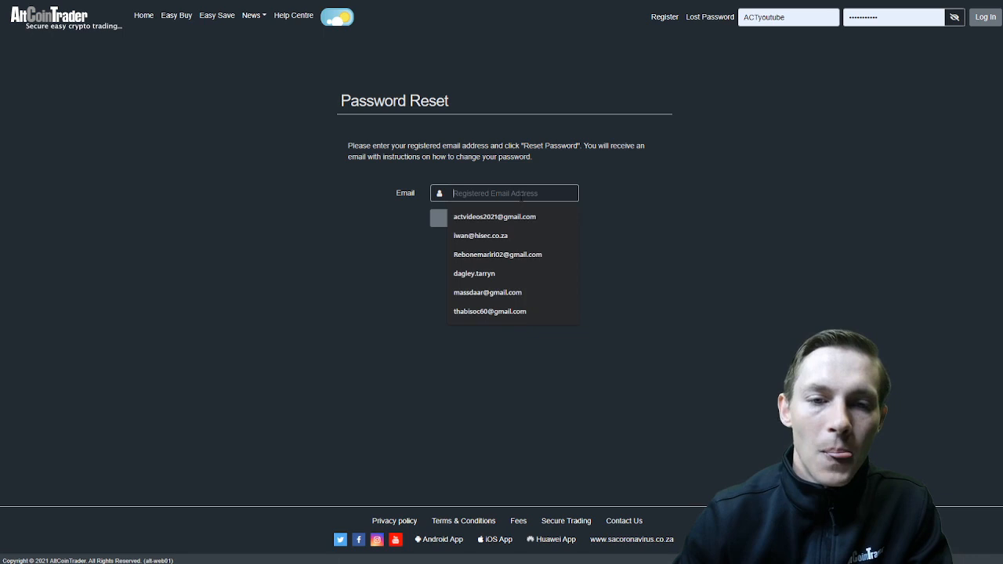
Step: Fill in the saved registered email address and submit the password reset request
left_click(494, 216)
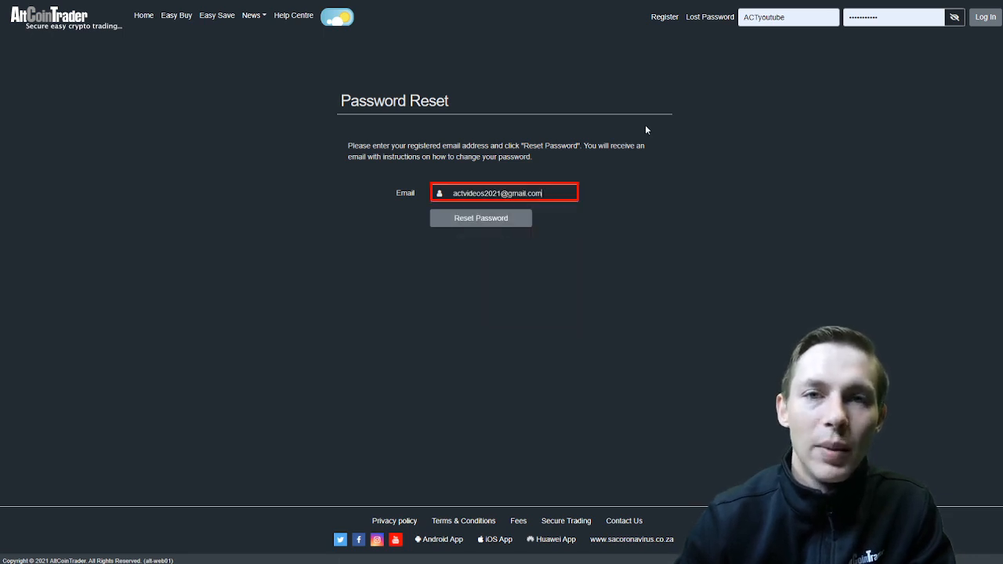
mouse_move(640, 126)
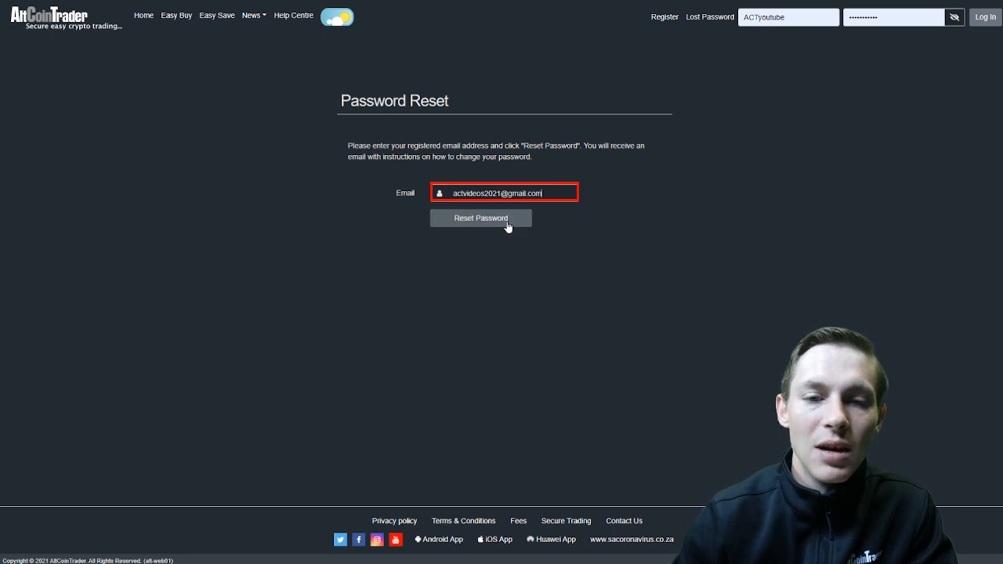
left_click(480, 218)
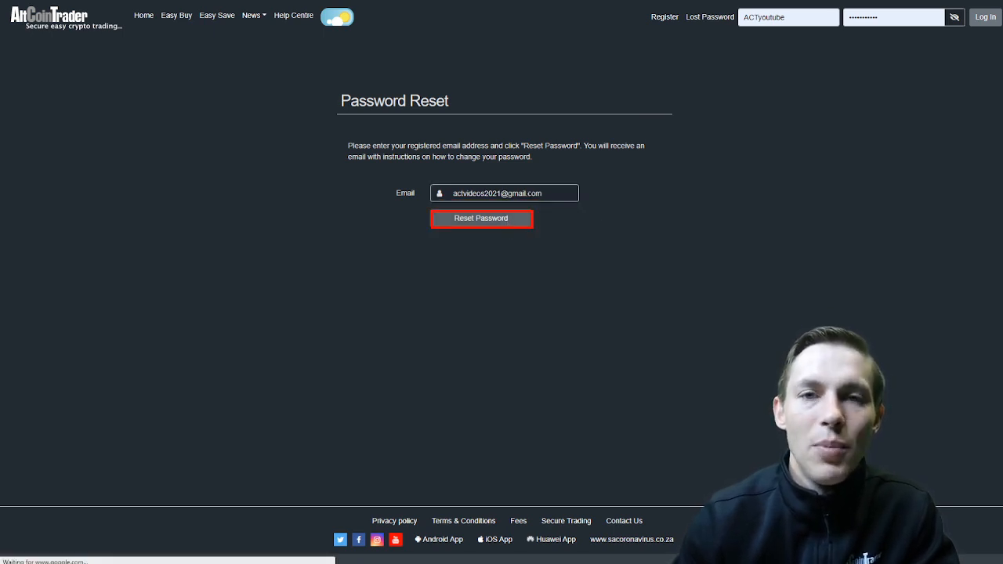
left_click(481, 217)
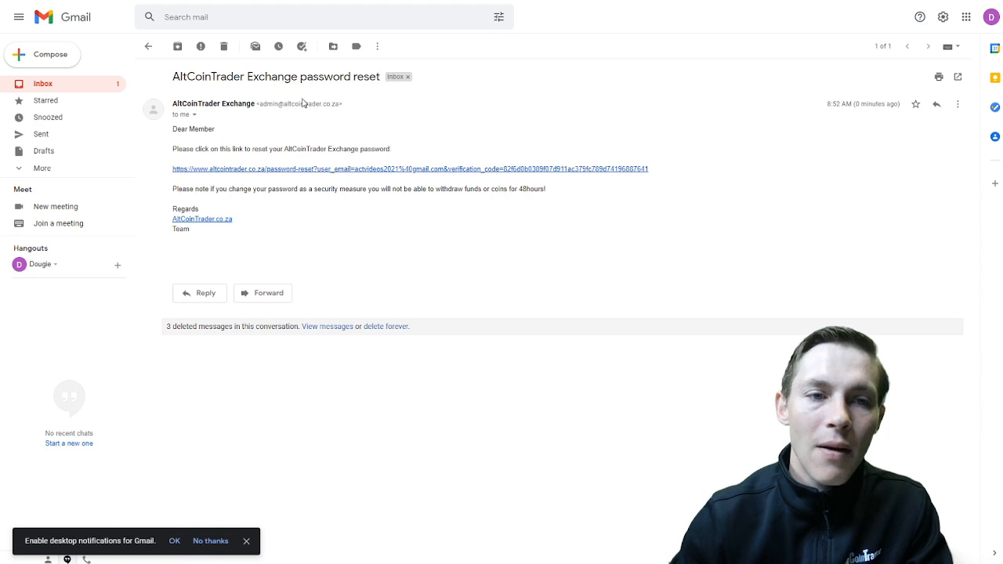
mouse_move(474, 147)
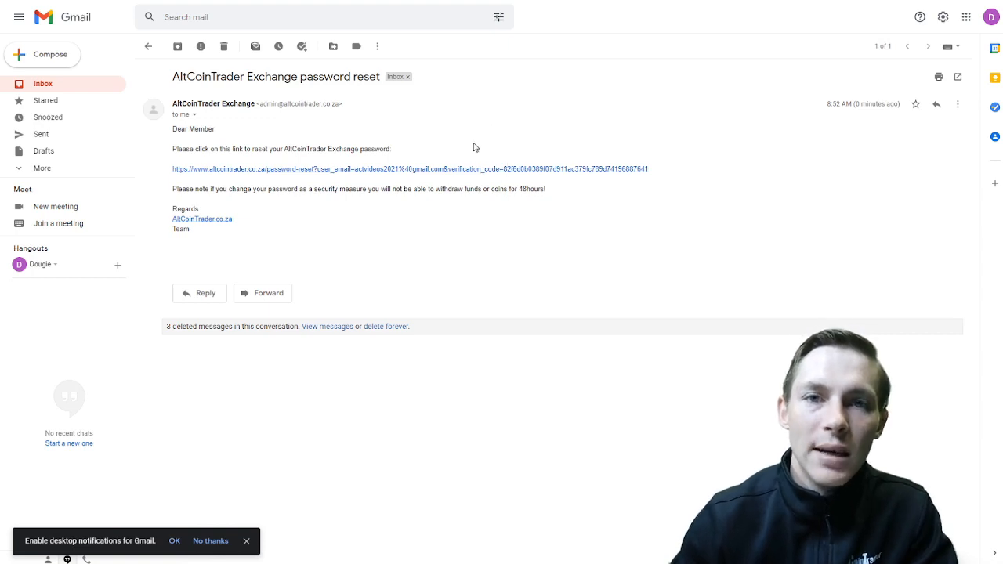
Step: Follow the long reset link inside the AltCoinTrader password reset email
left_click(409, 168)
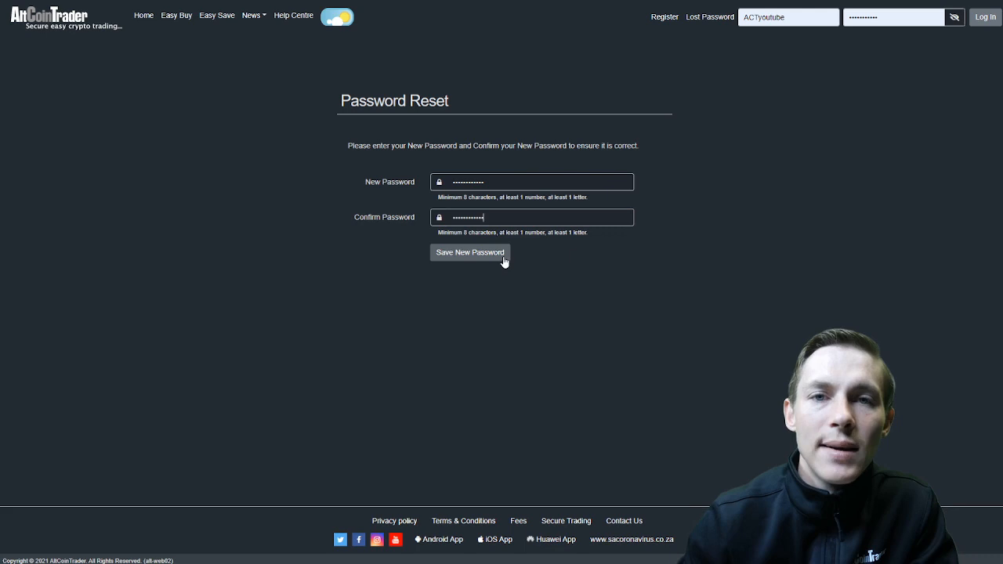
Step: Save the entered and confirmed new password on the reset form
left_click(469, 252)
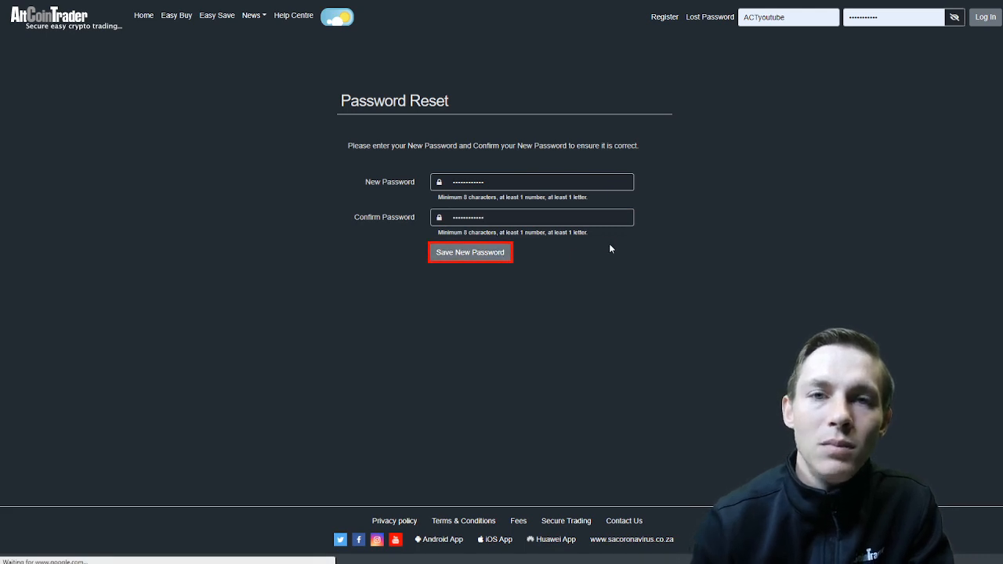
left_click(470, 252)
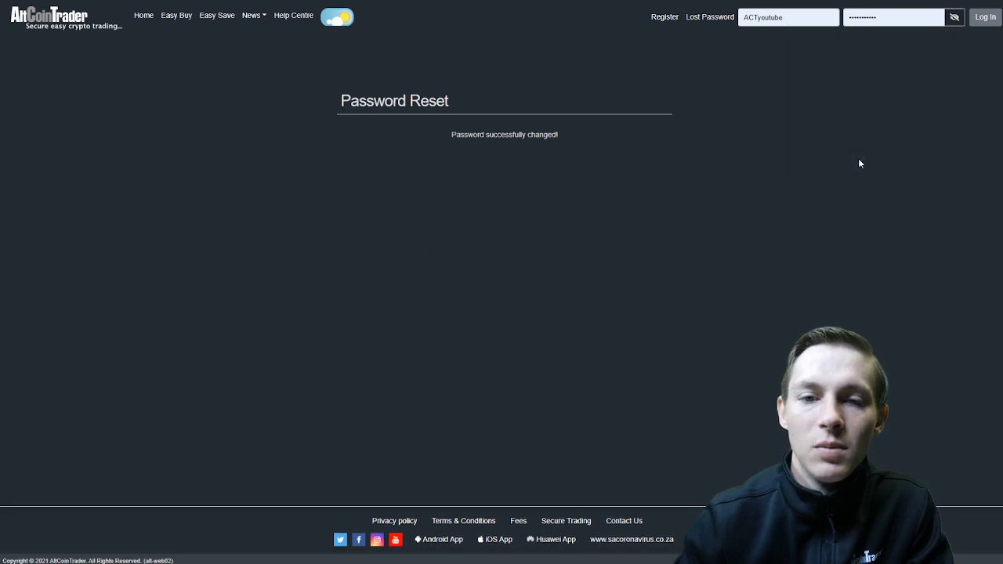
mouse_move(822, 131)
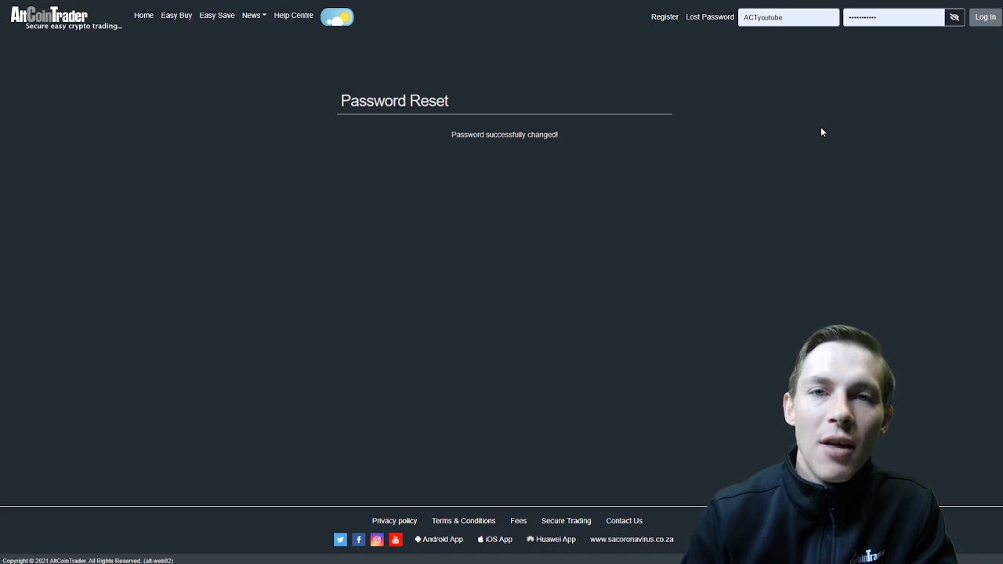
mouse_move(797, 110)
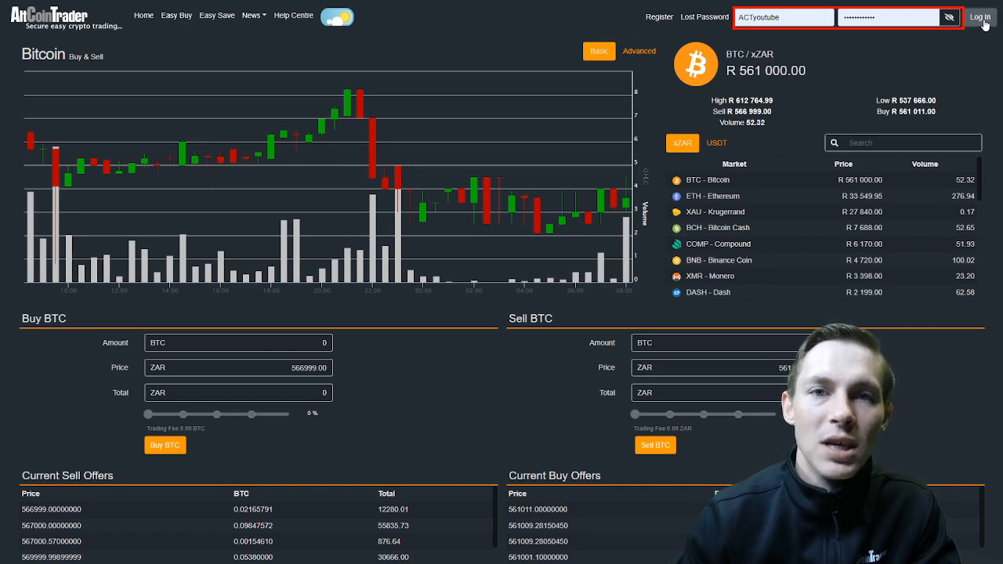
Step: Log in with the new password after passing the tractor-image captcha
left_click(979, 16)
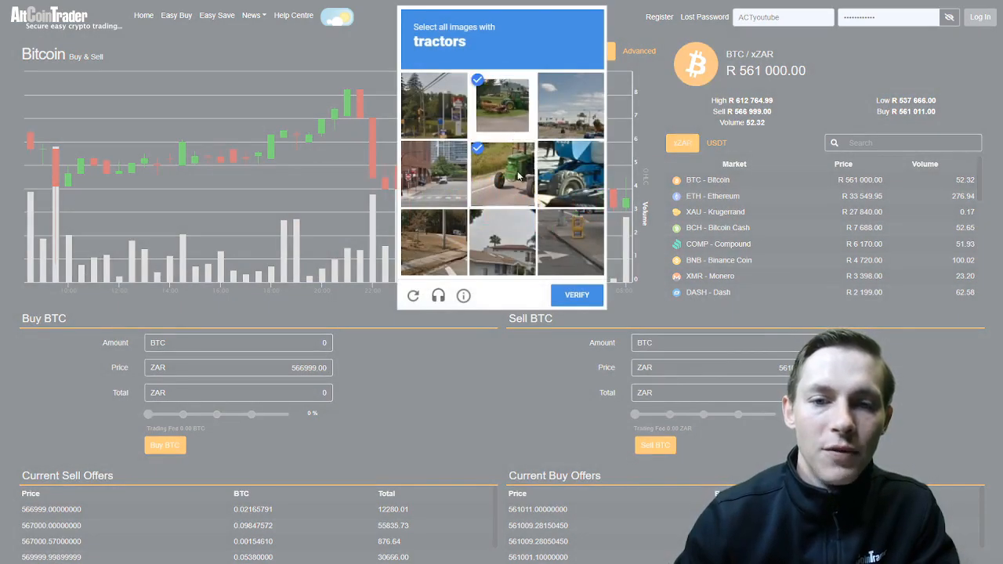
left_click(576, 295)
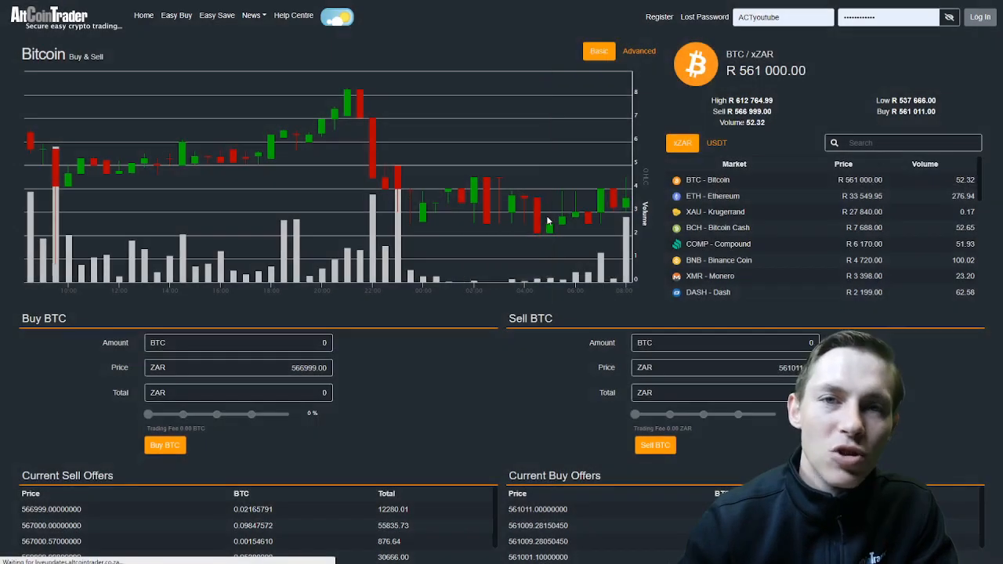
mouse_move(523, 50)
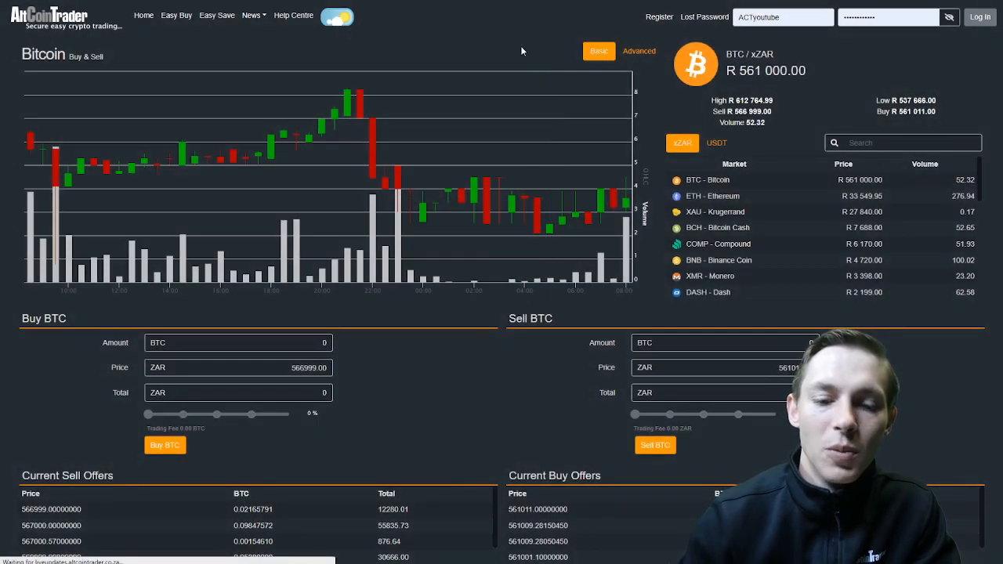
left_click(979, 17)
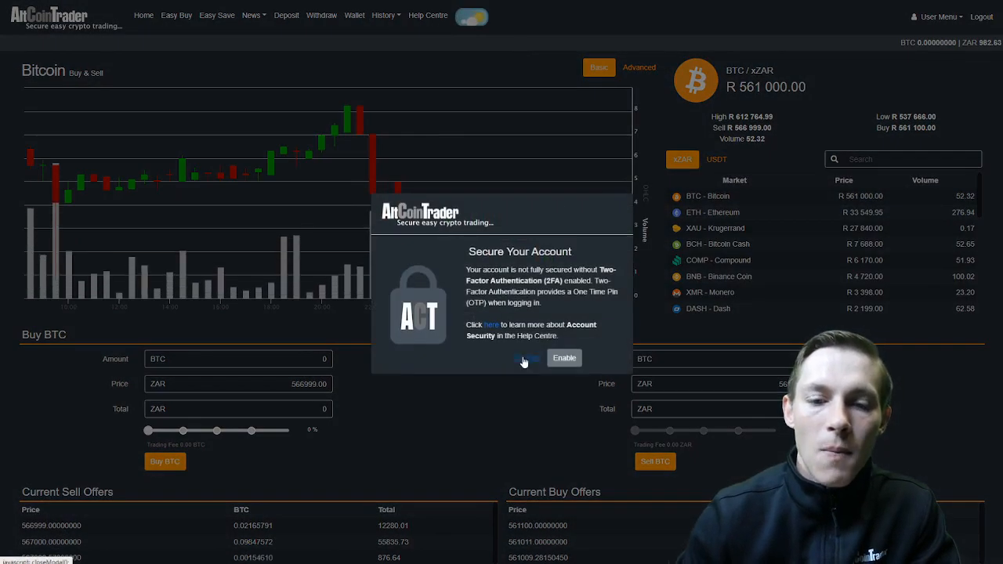
Step: Skip the Secure Your Account popup and open Profile from the User Menu
left_click(527, 358)
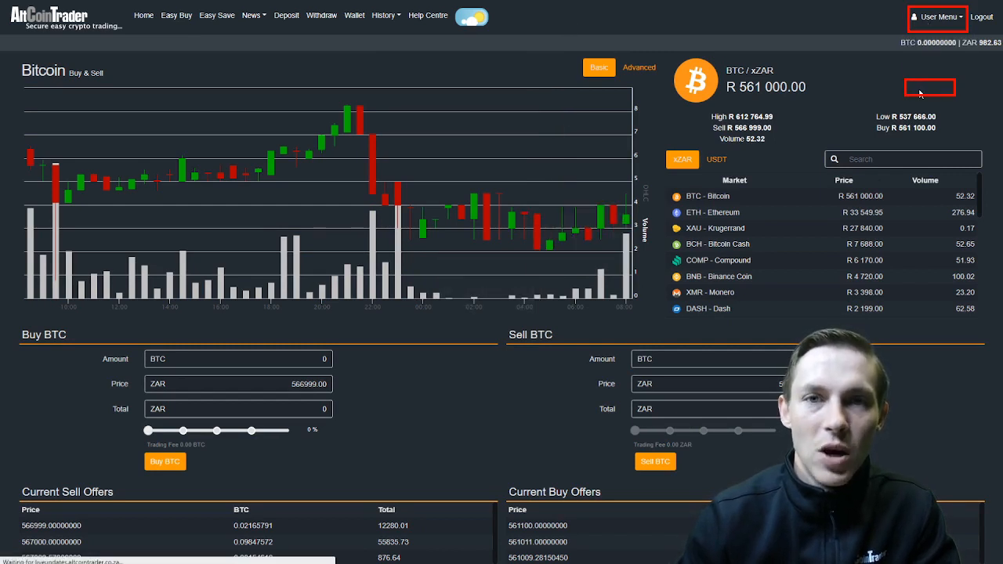
left_click(935, 16)
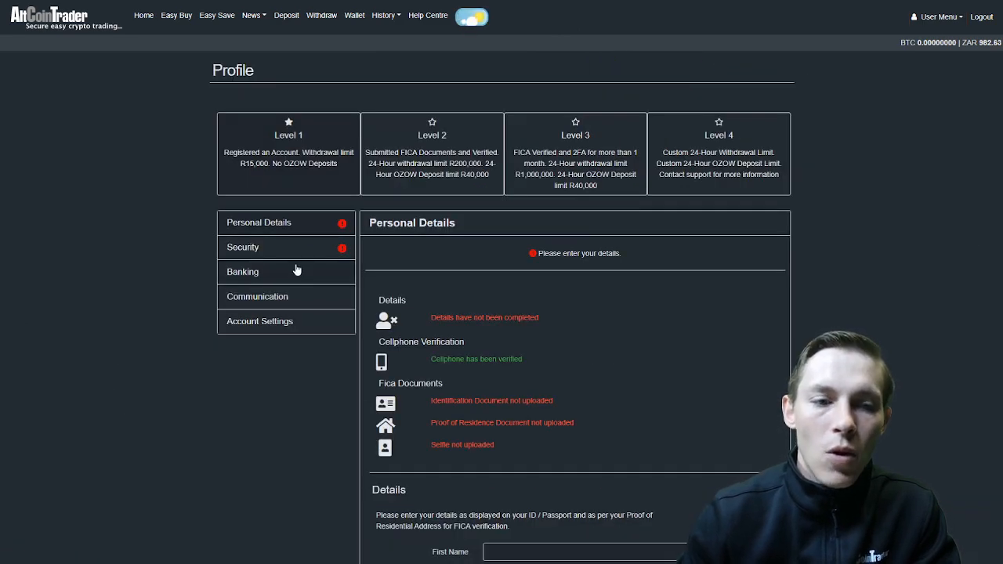
Step: Show the Profile's Security settings and scroll down to the Change Password form
left_click(243, 247)
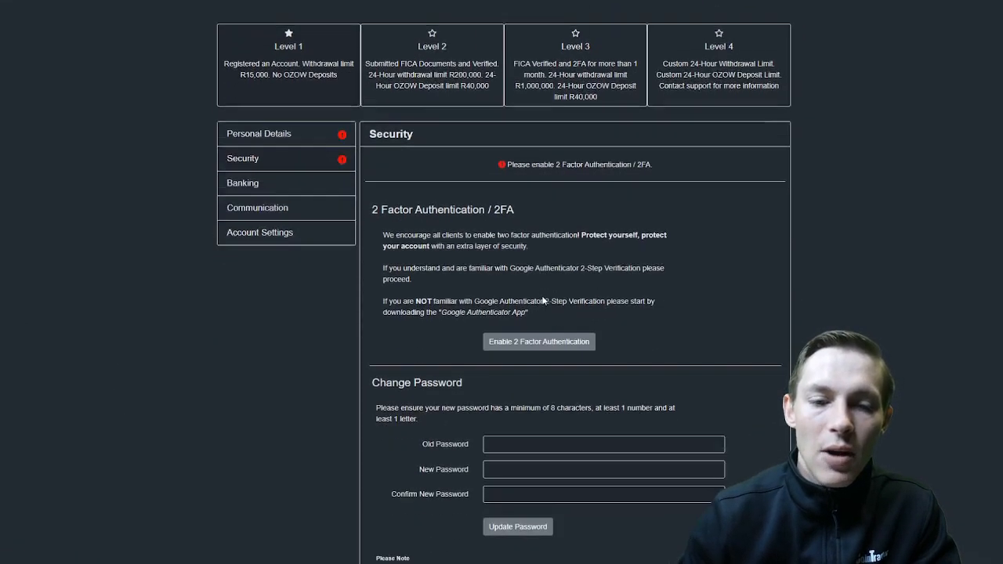
scroll("down", 3)
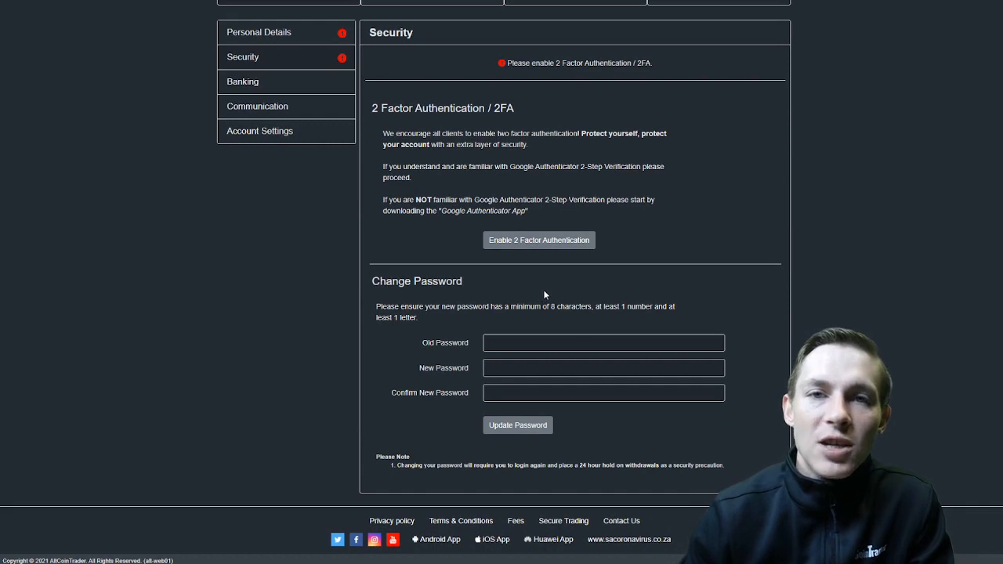